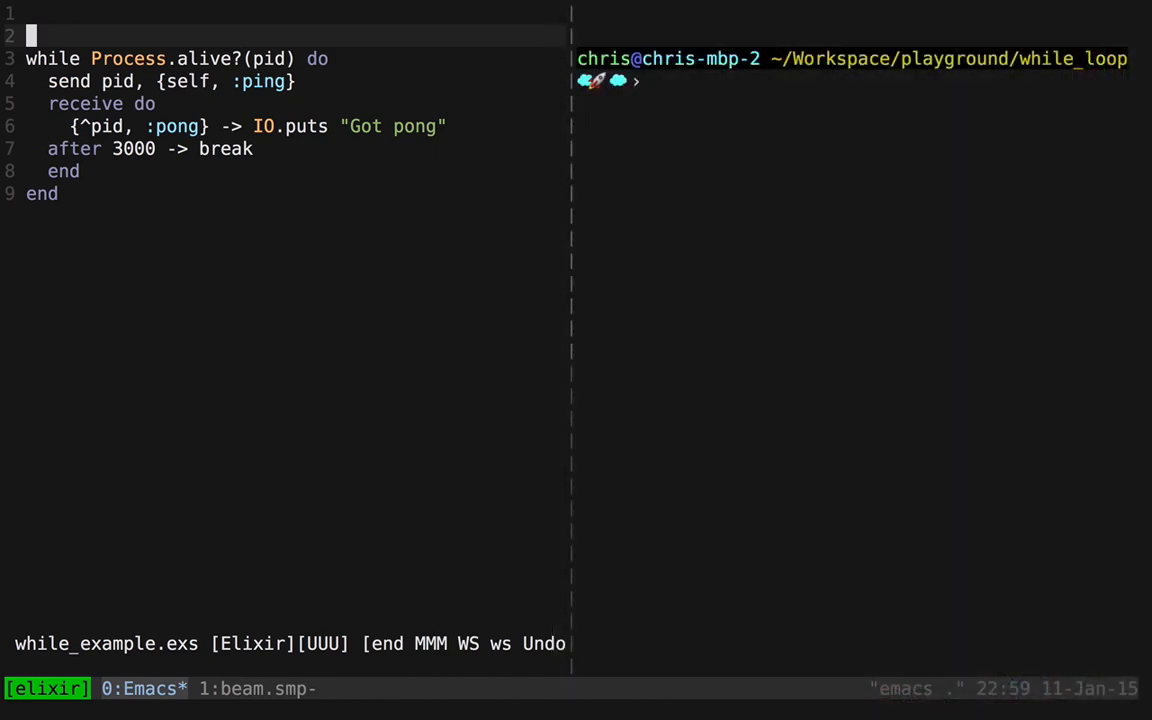
- Scan through while_example.exs down to break, then start :e while to open a new file
key(down)
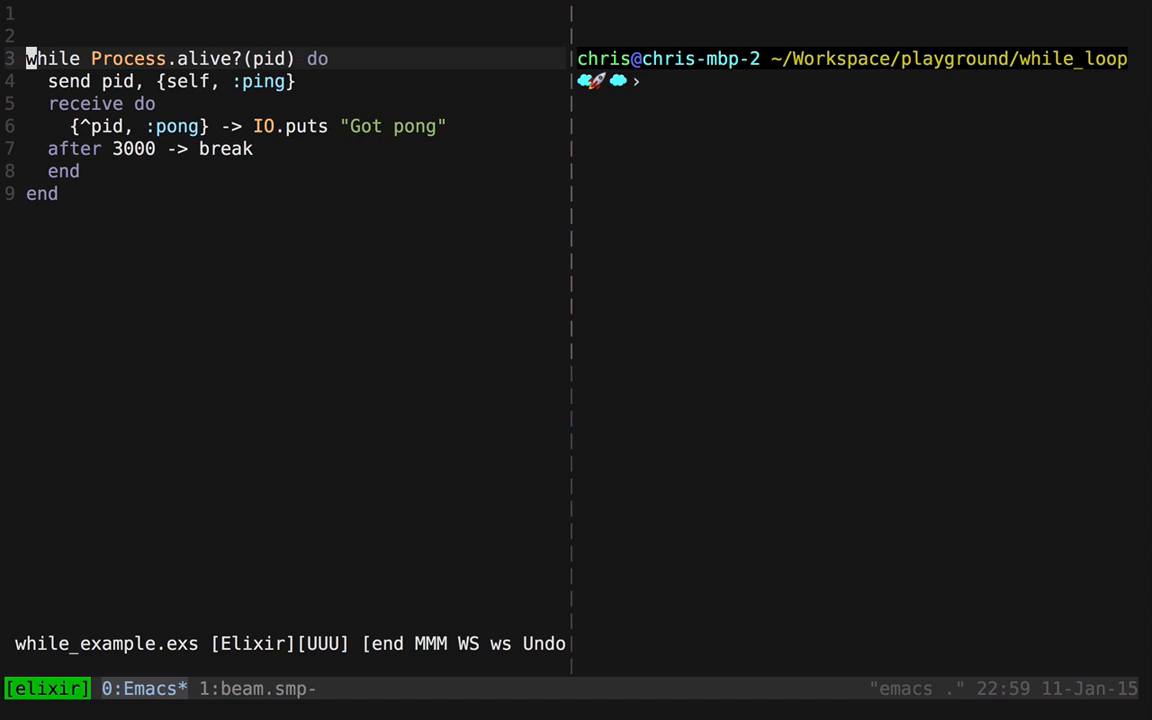
key(Down)
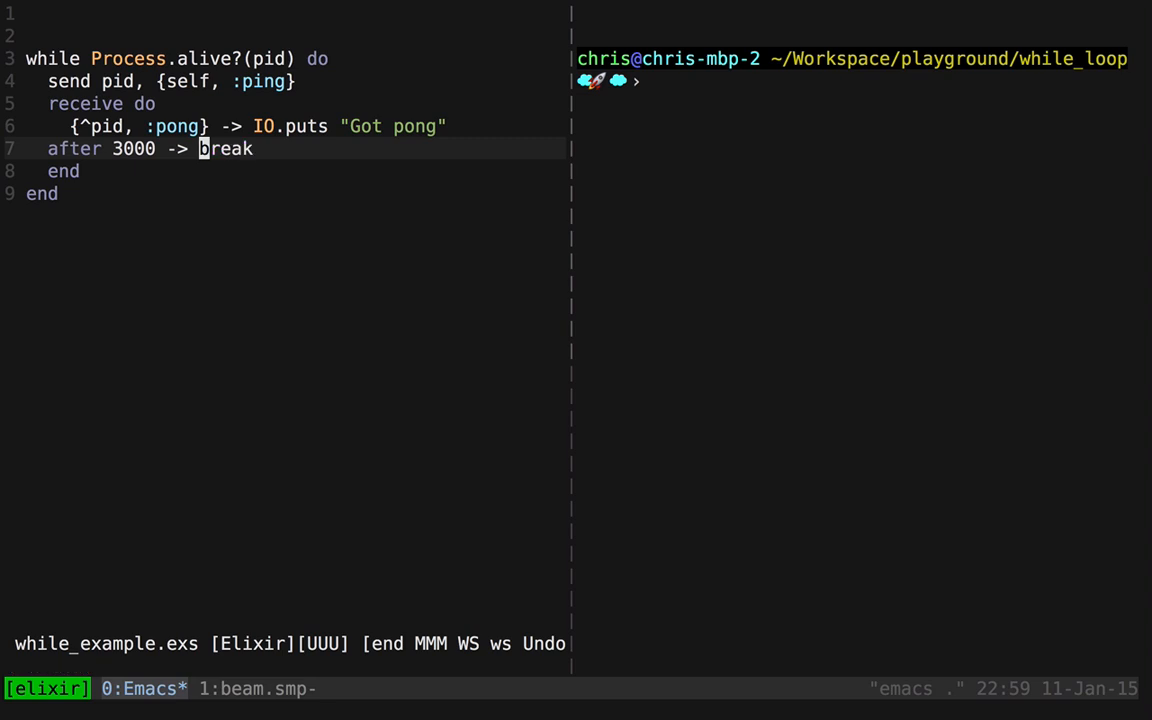
text(while)
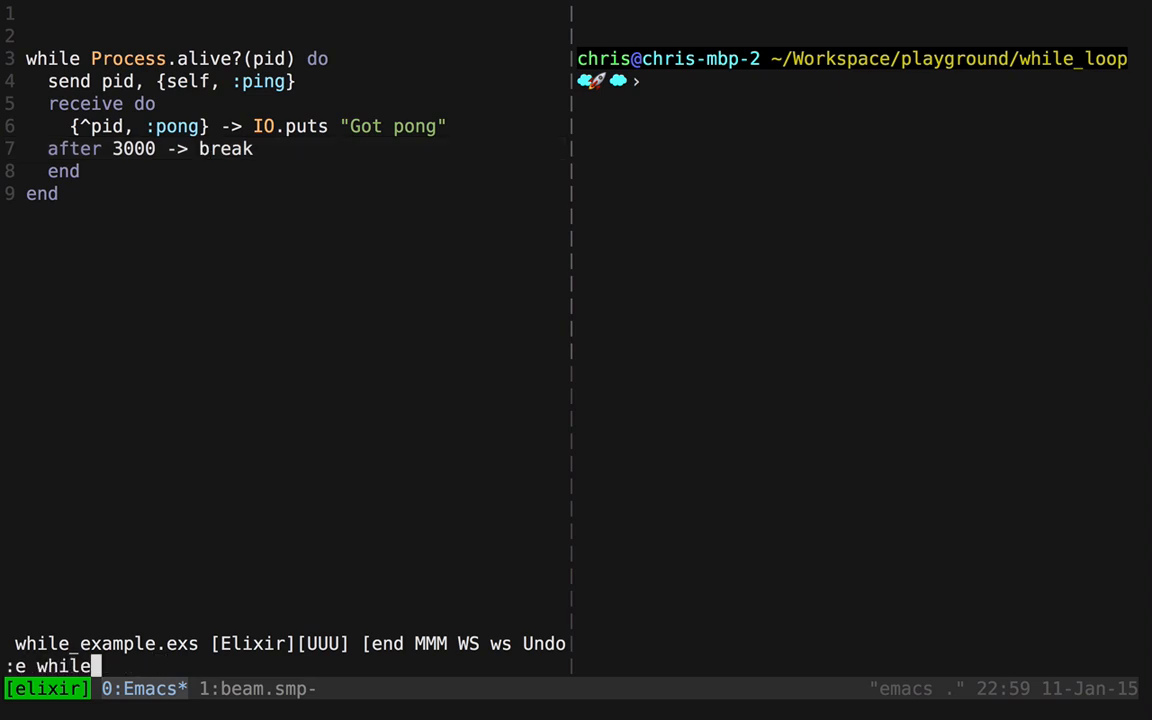
- Create while.exs with defmodule Loop do and begin defmacro while(expr)
text(.exs)
click(284, 14)
text(defmodule)
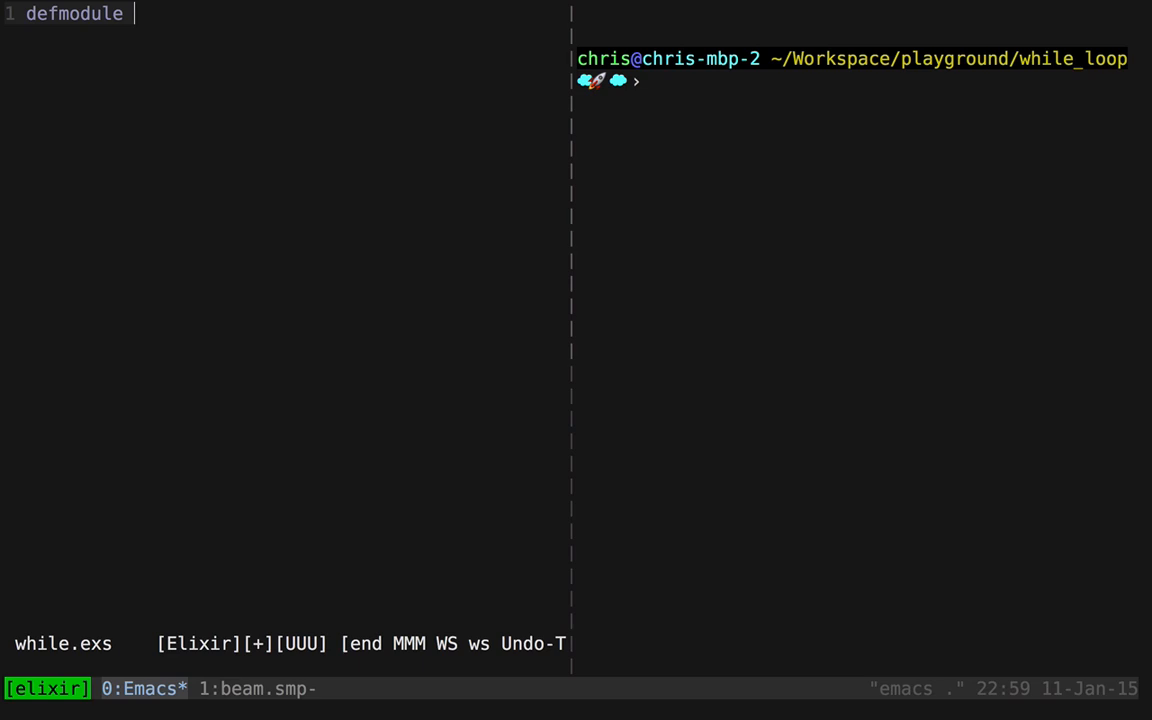
text(Loop do)
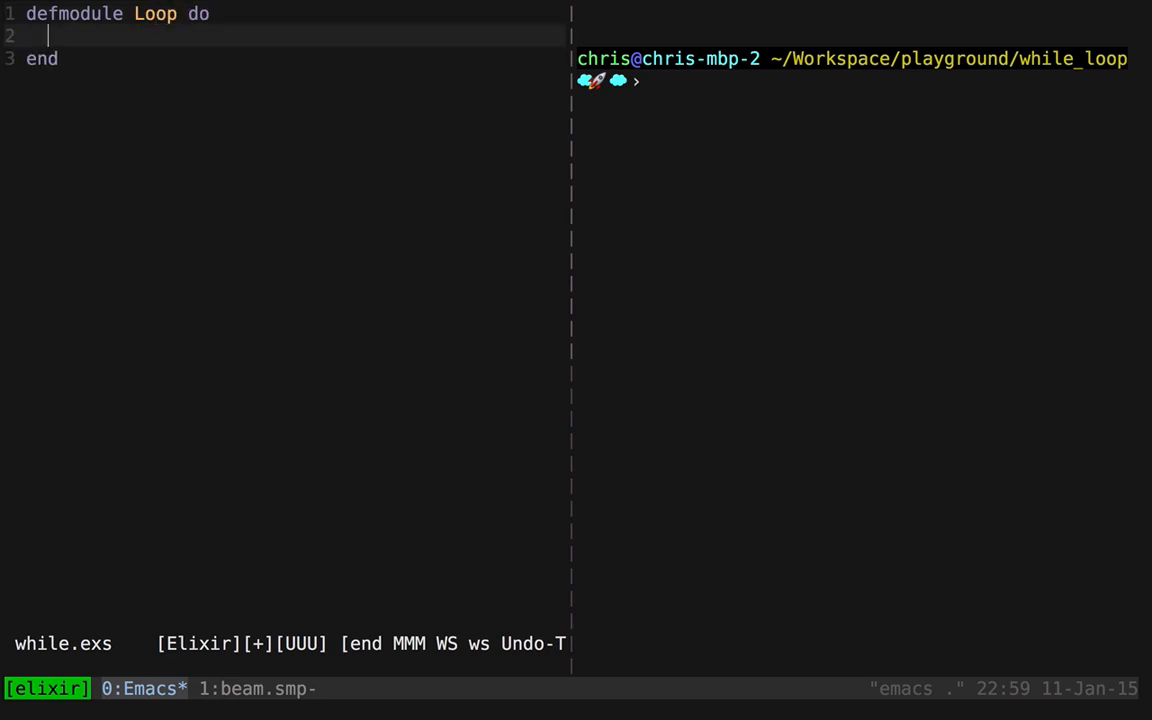
text(defma)
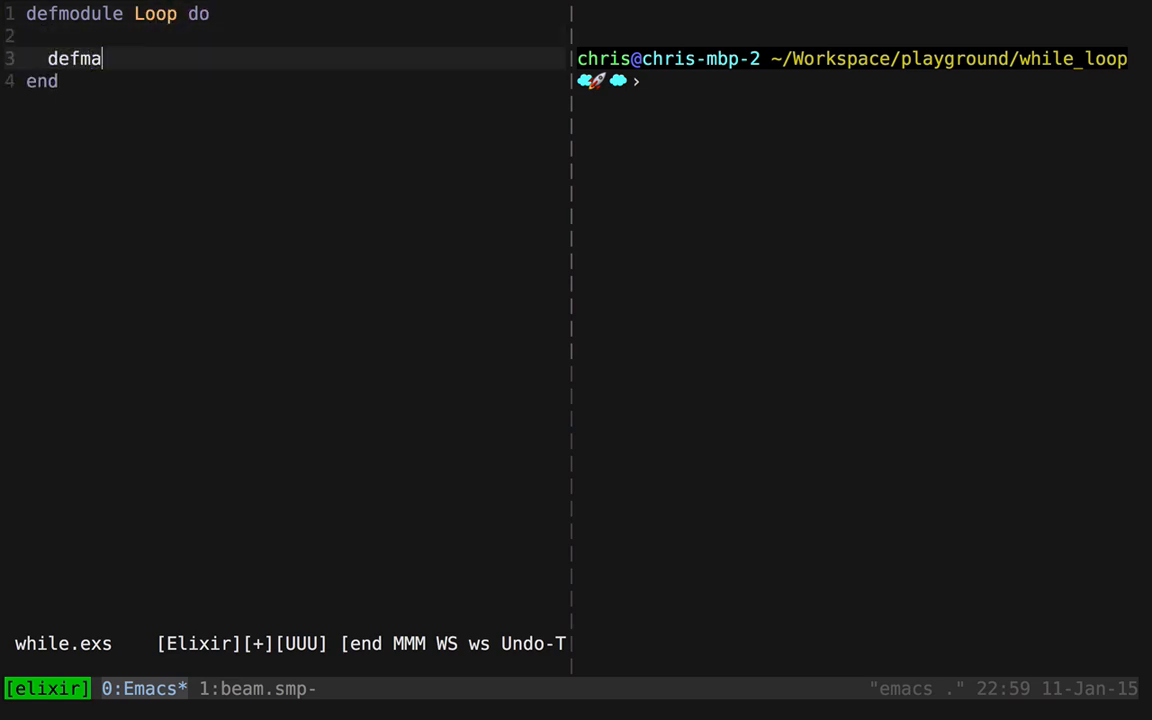
text(cro while)
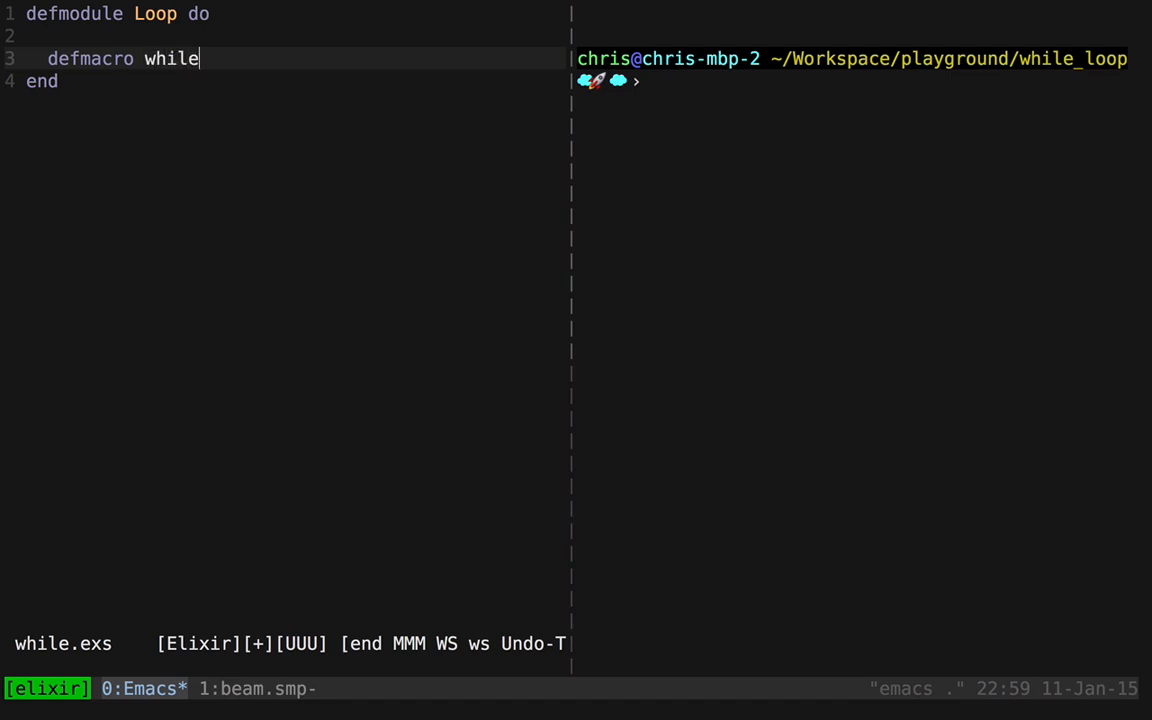
text((exp))
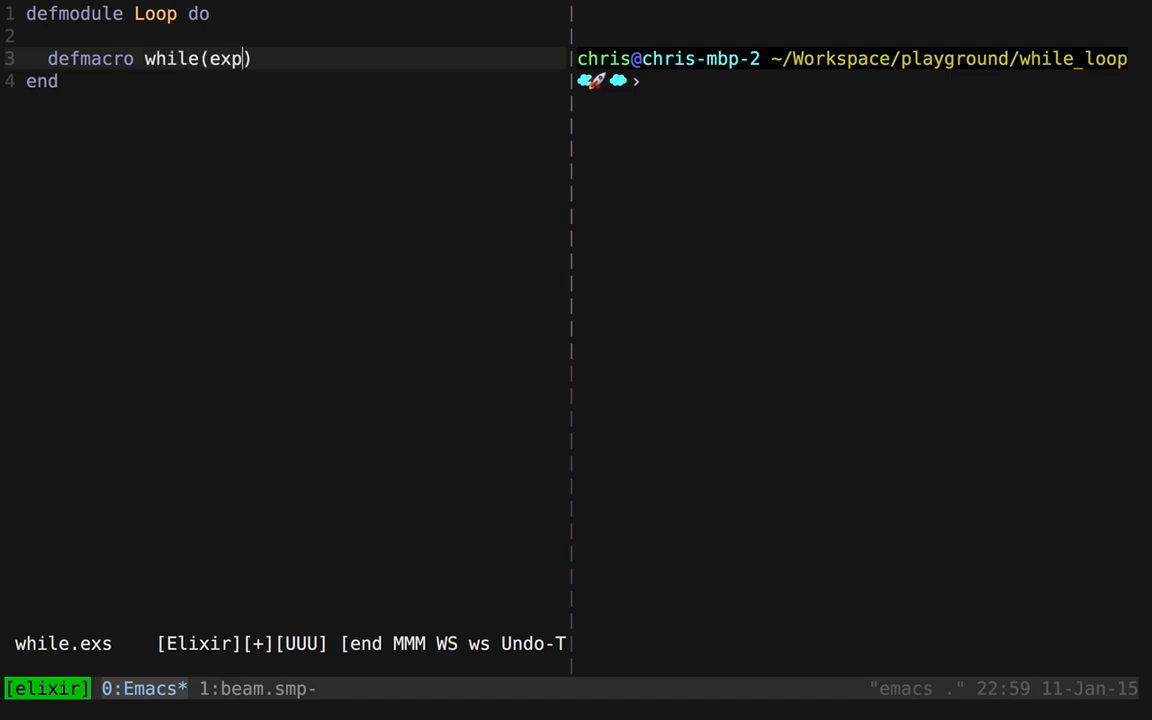
text(r)
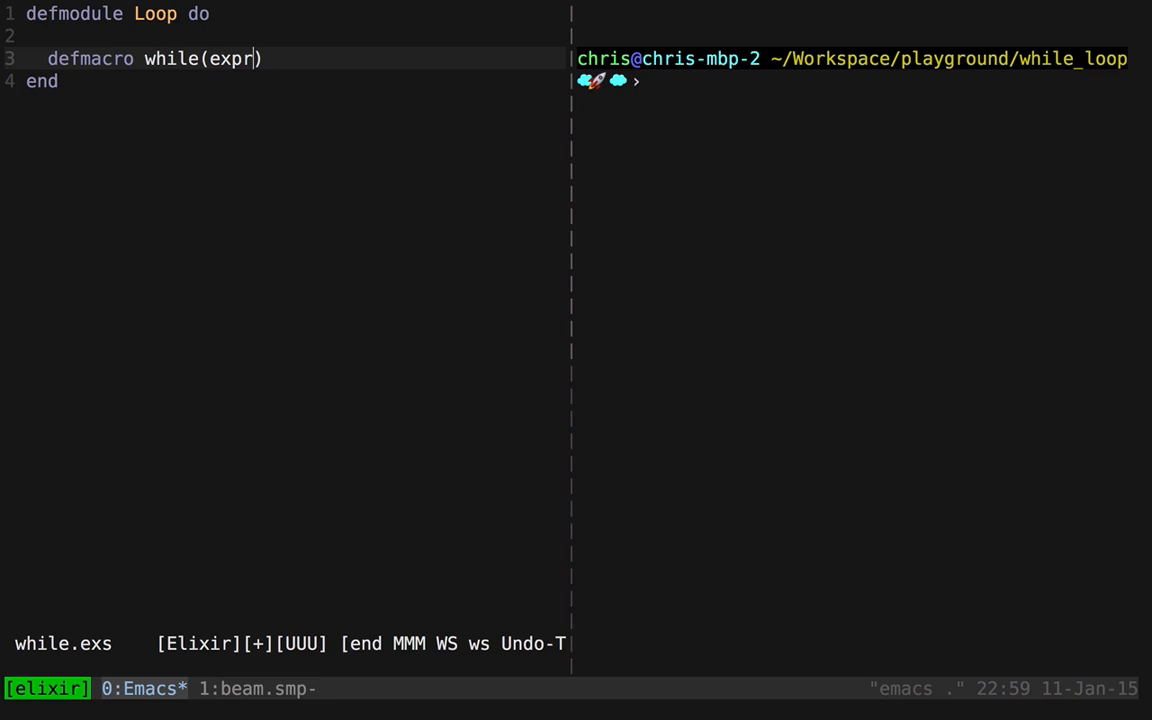
- Complete the macro head as while(expr, do: block) do containing an empty quote do block
text(, do: b)
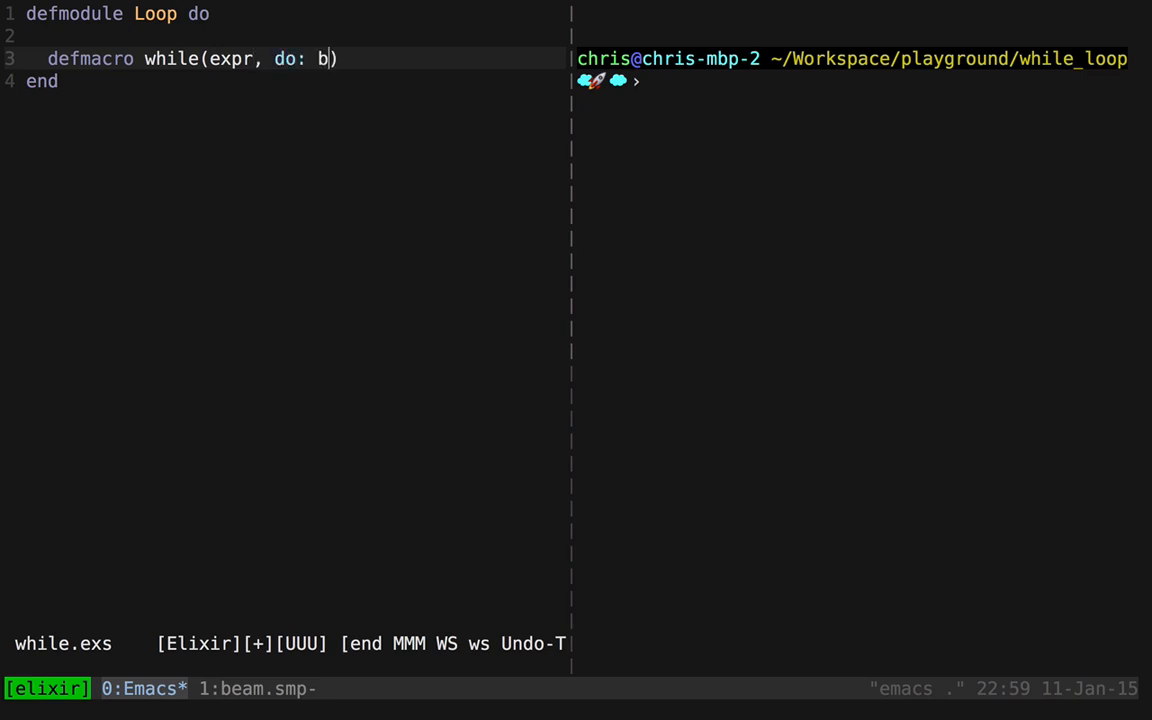
text(lock)
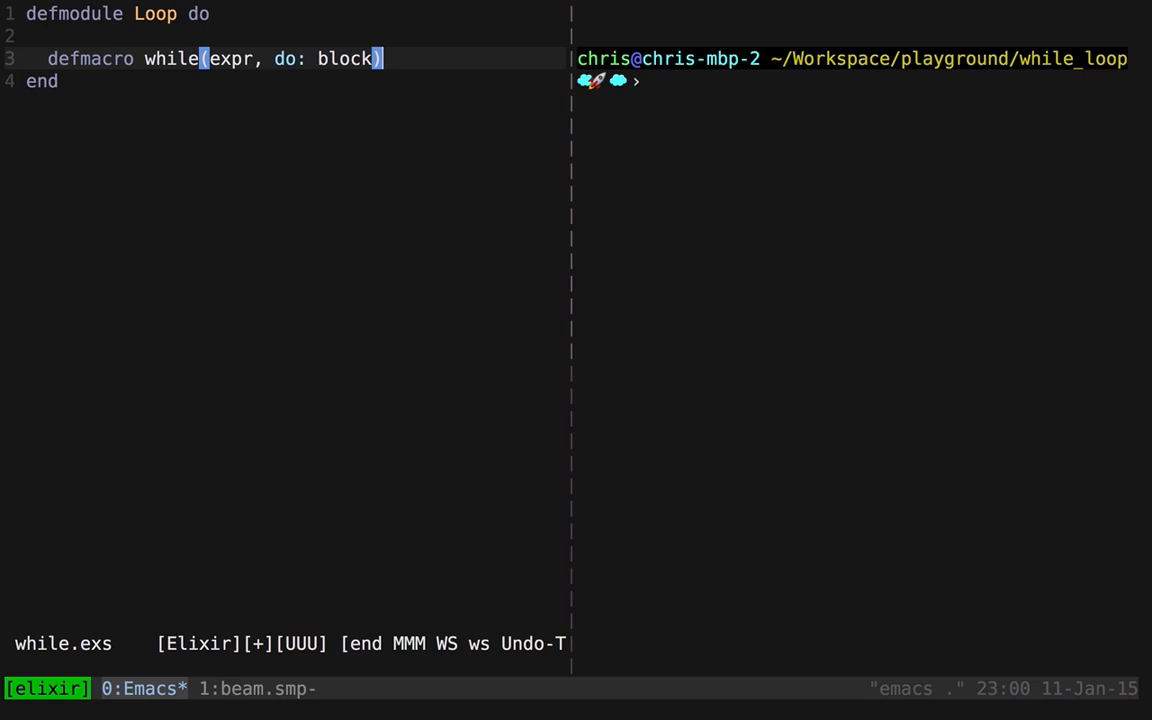
text(do)
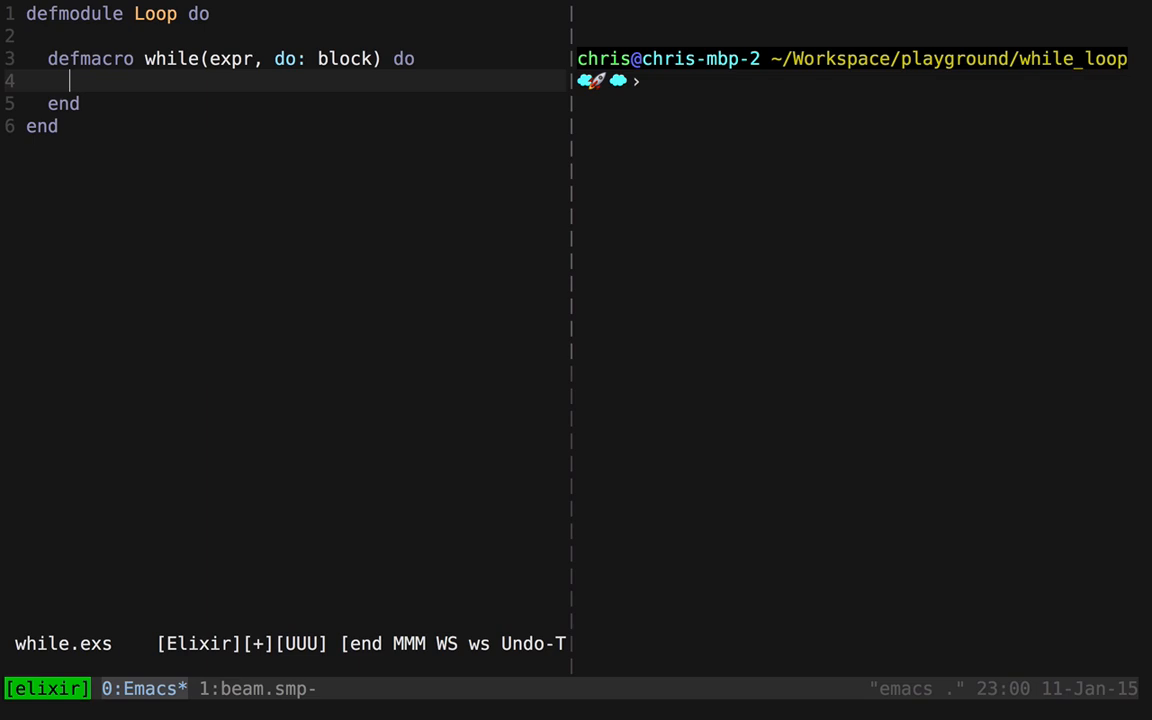
text(quote do)
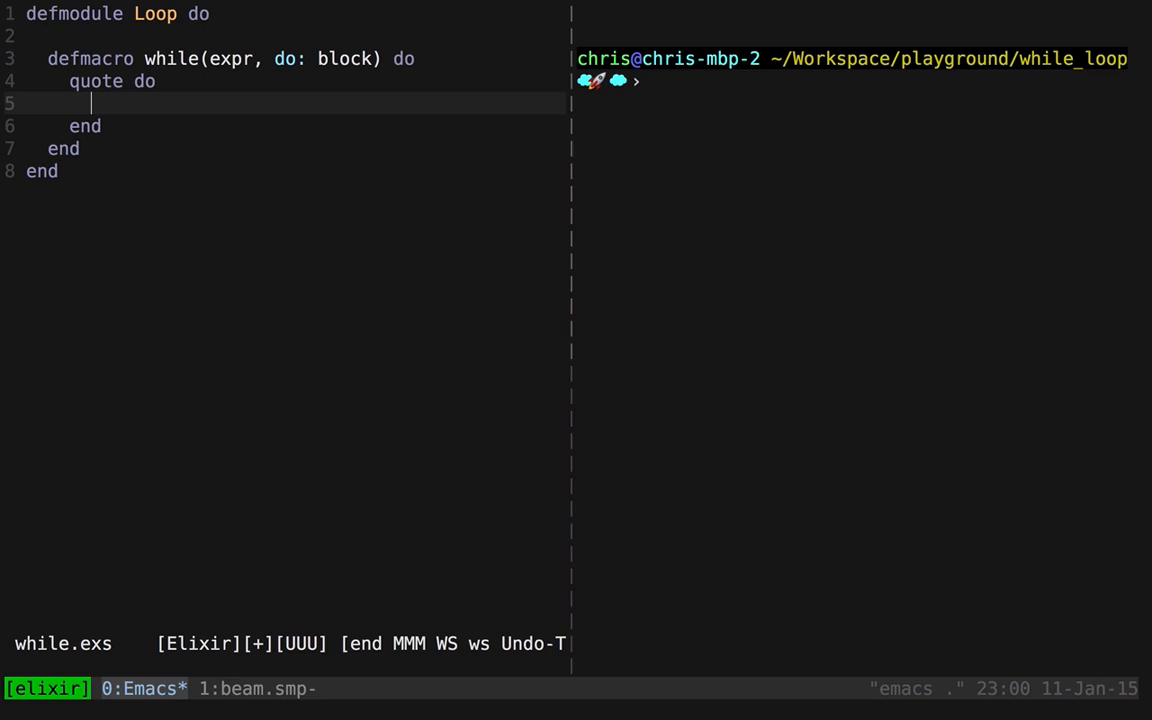
- Inside the quote, loop with for _ <- Stream.cycle([:ok]) do
text(fo)
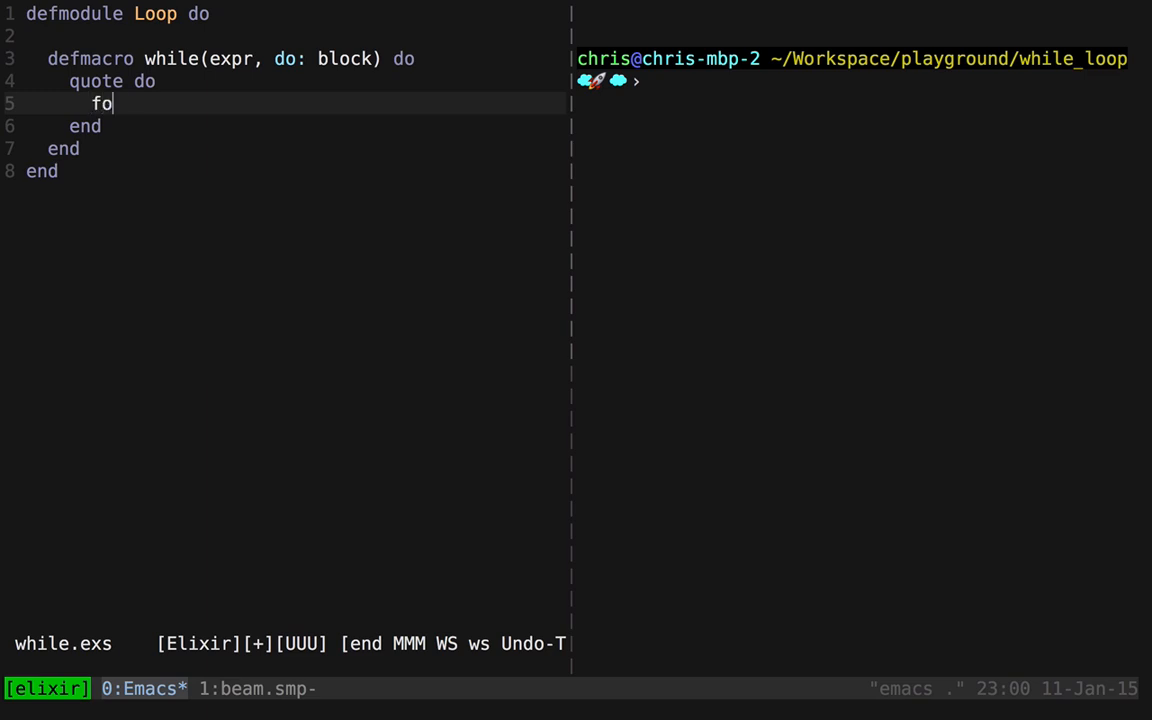
text(r _ <- Stream)
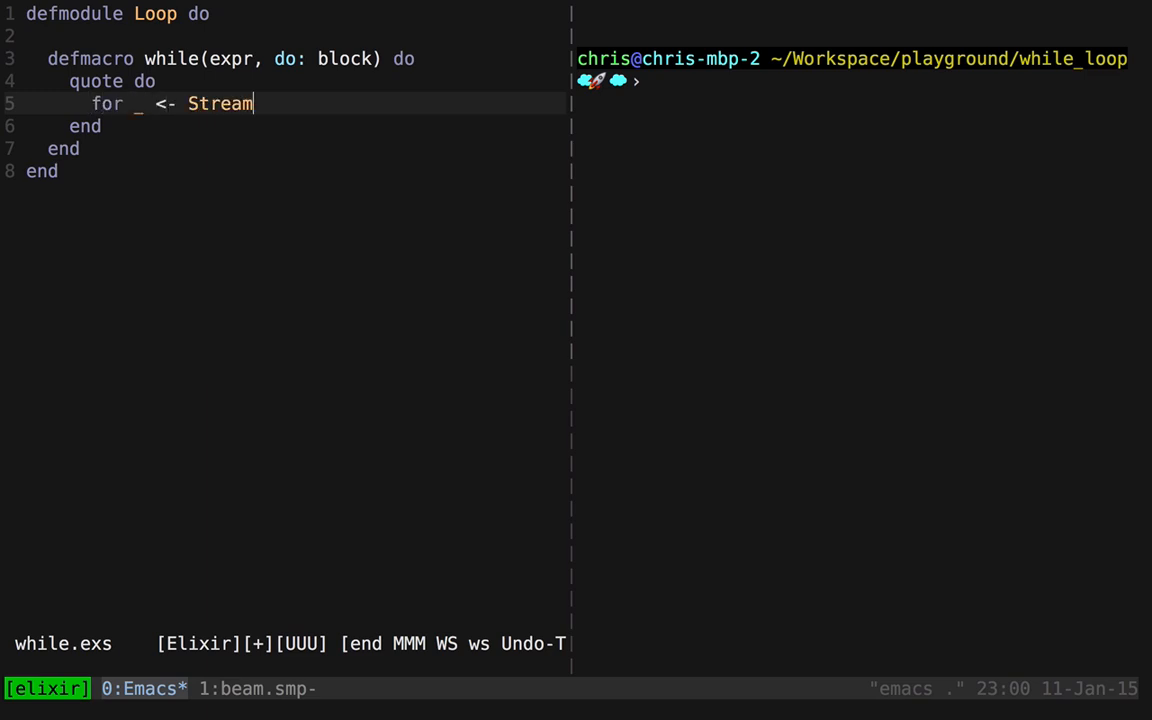
text(.cycle()
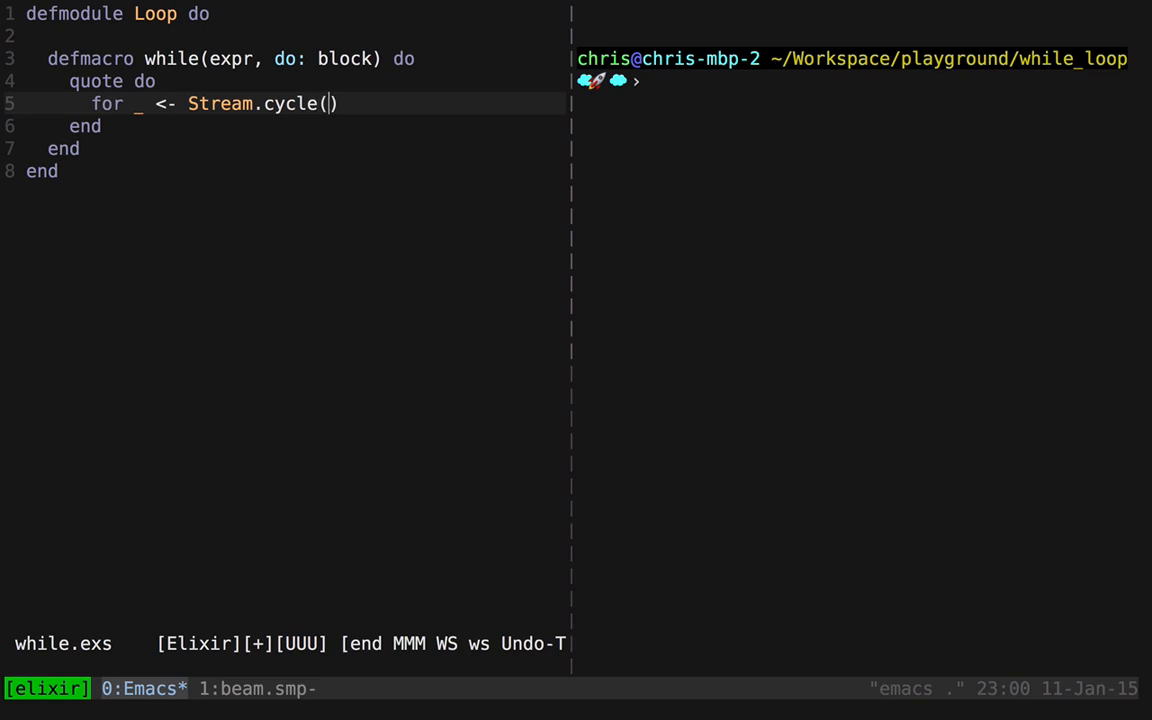
text([:ok]) do)
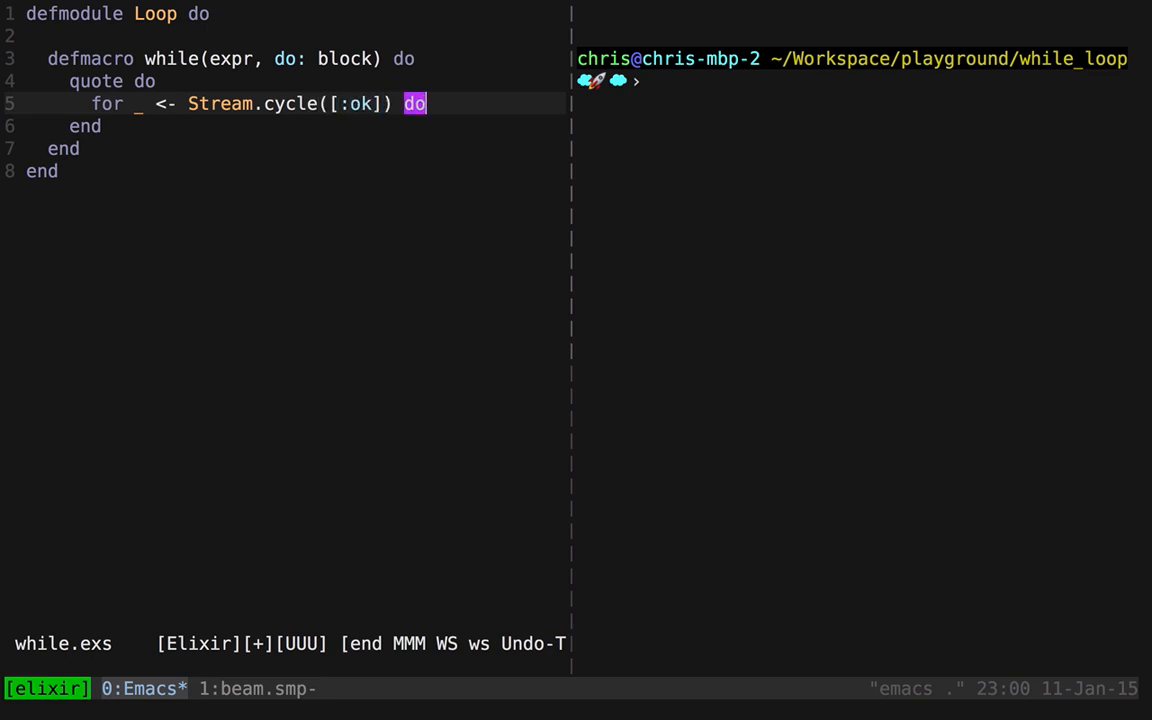
key(Return)
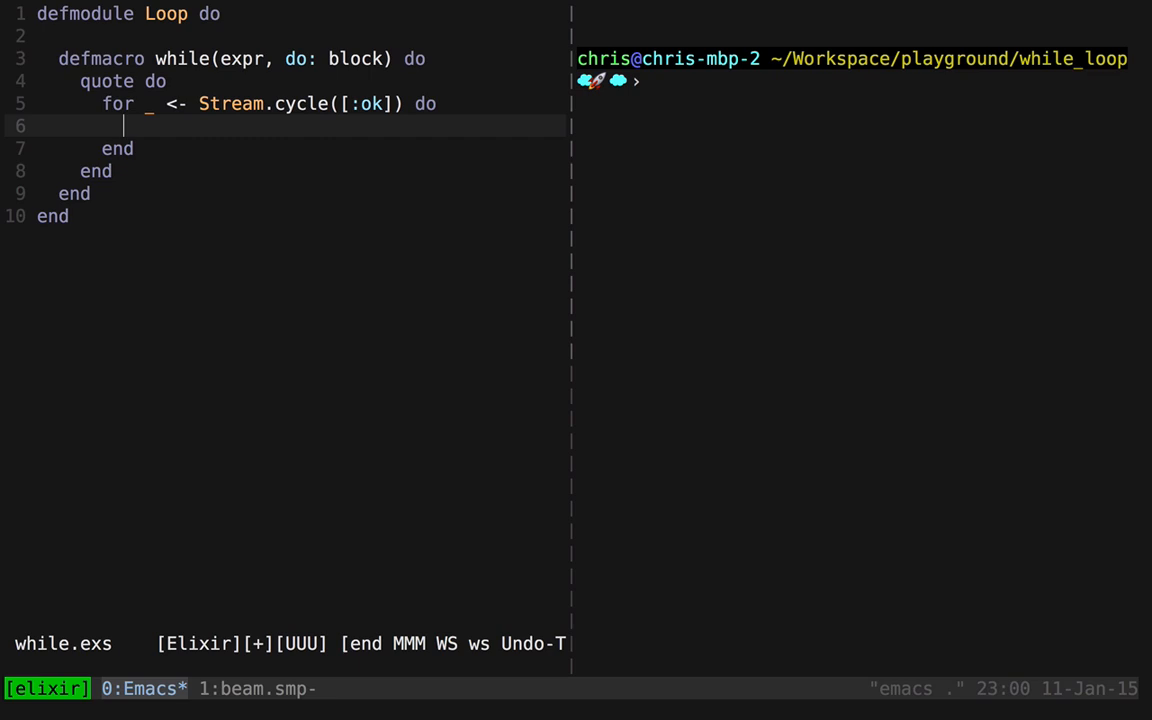
- Add if expr running block, with an else branch holding a # break comment
text(if)
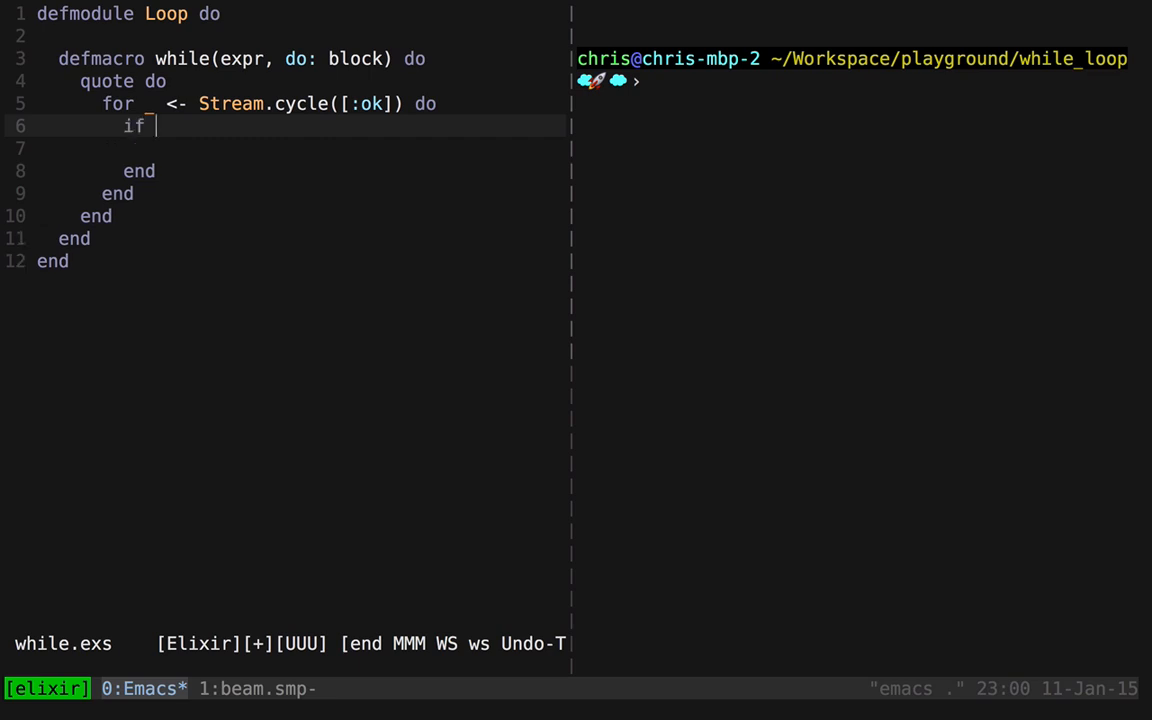
text(expr do)
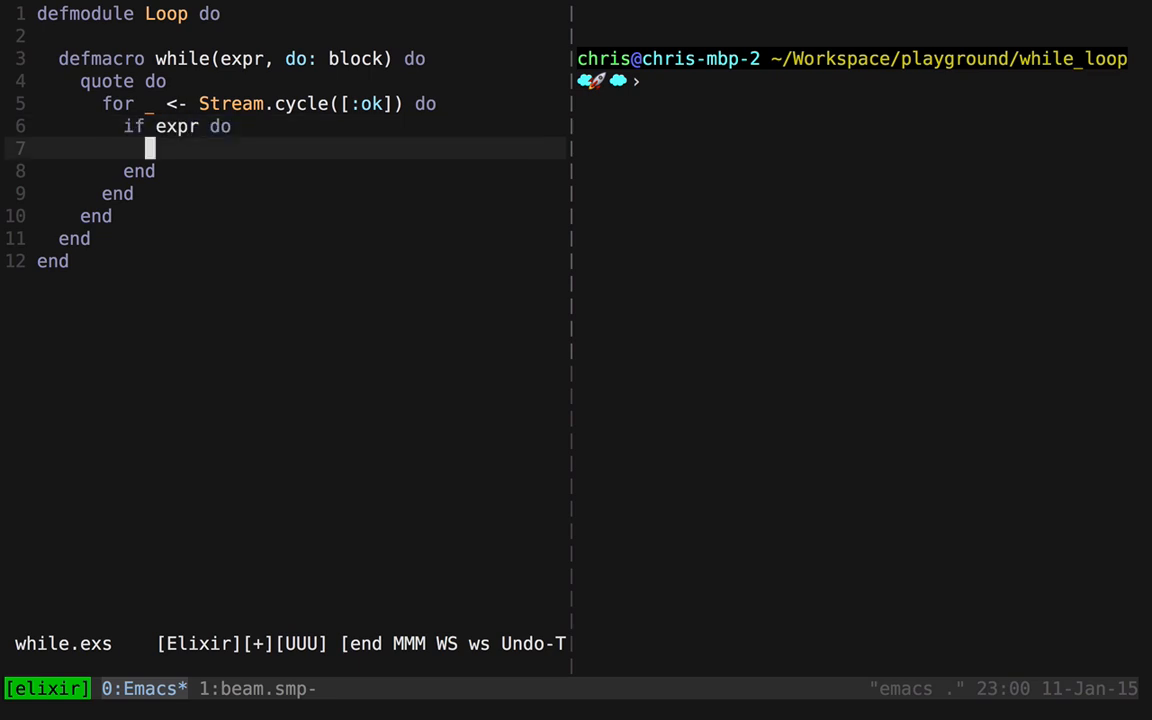
text(block)
click(284, 170)
text(else)
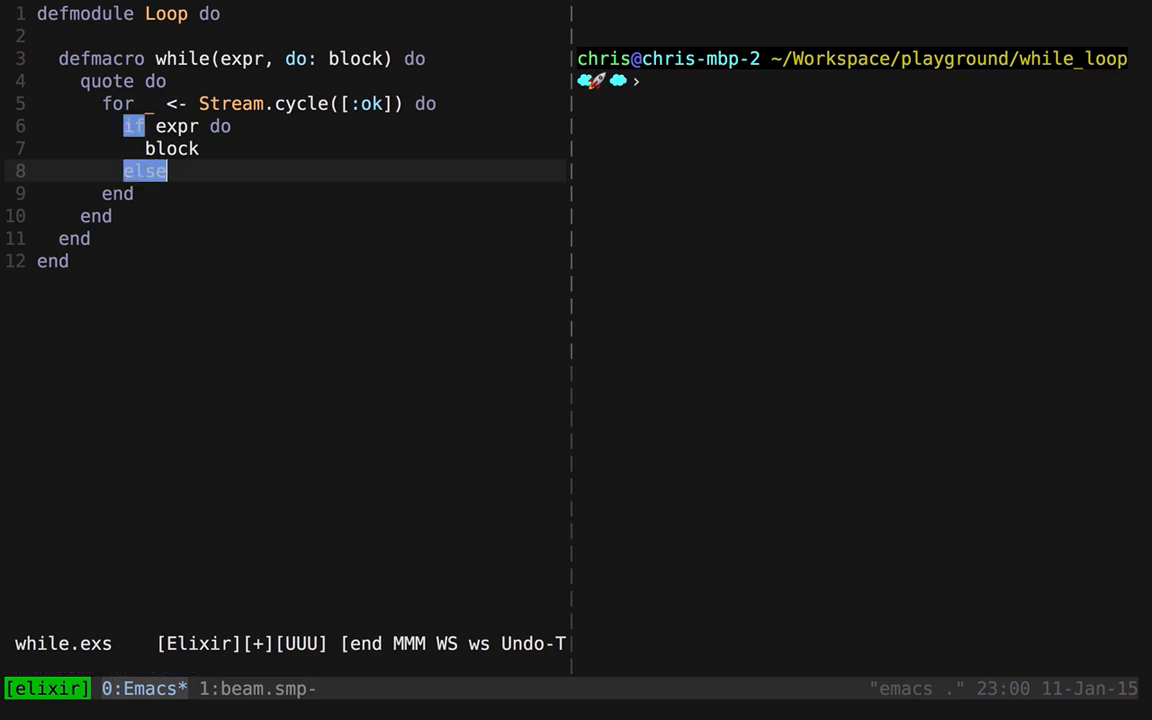
key(Return)
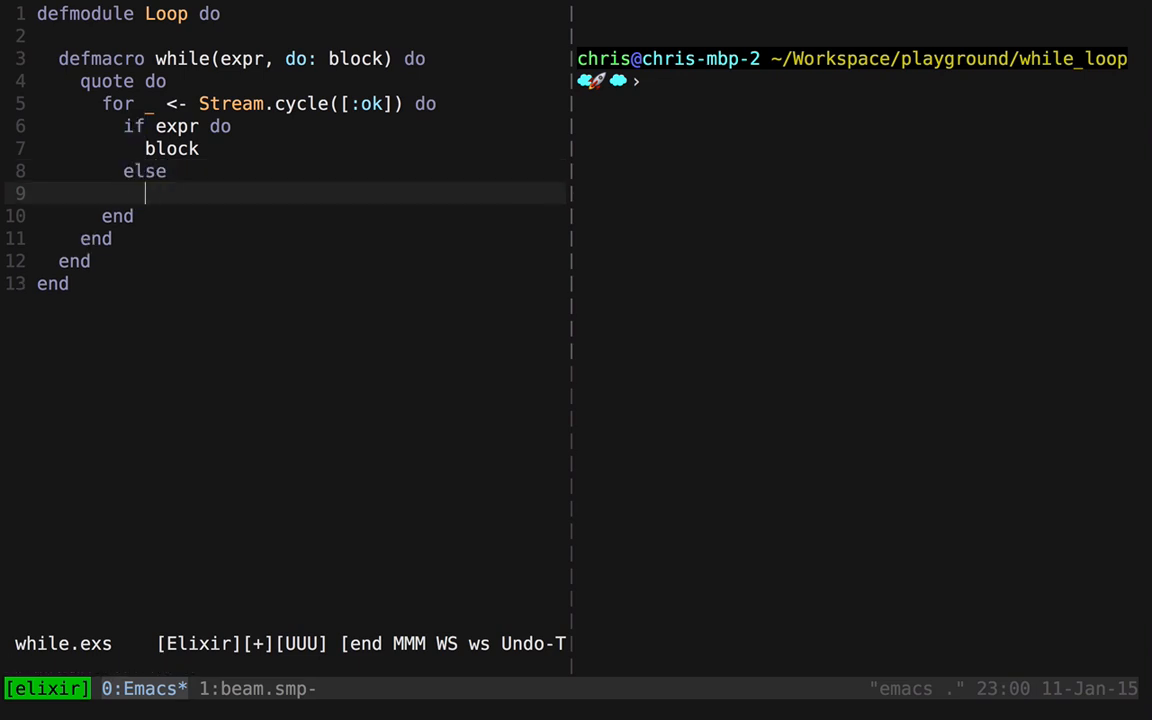
text(# break)
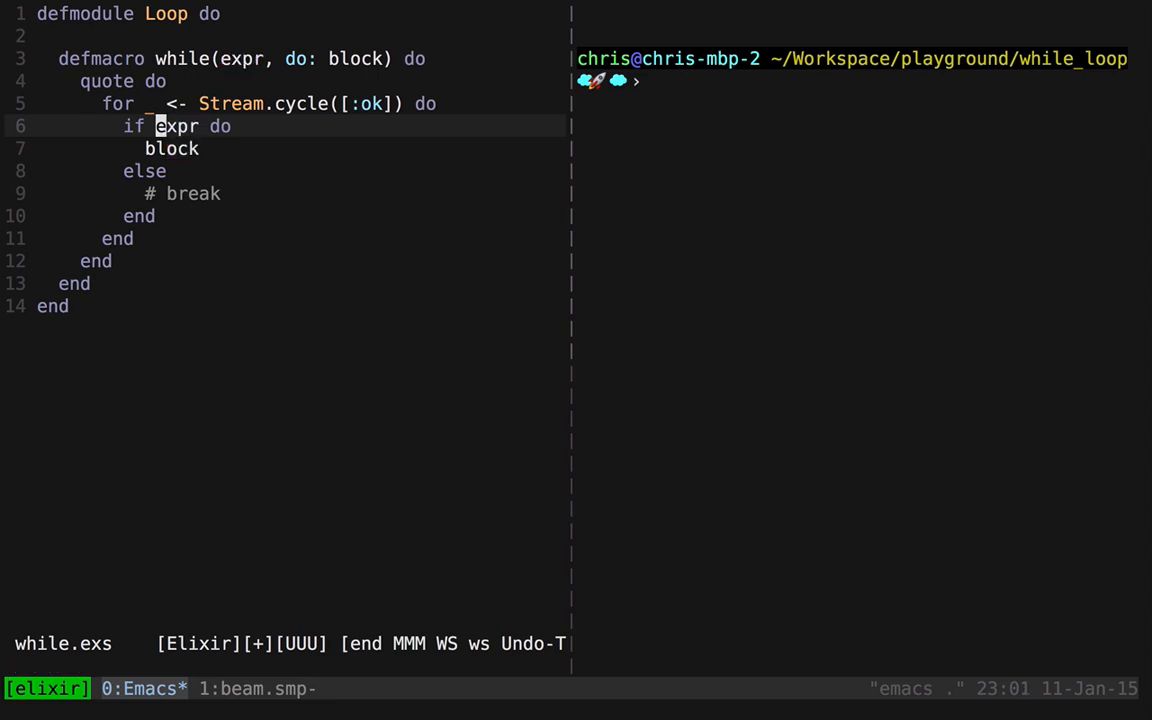
- Wrap expr and block in unquote(...) and delete the # break placeholder in else
text(unquote()
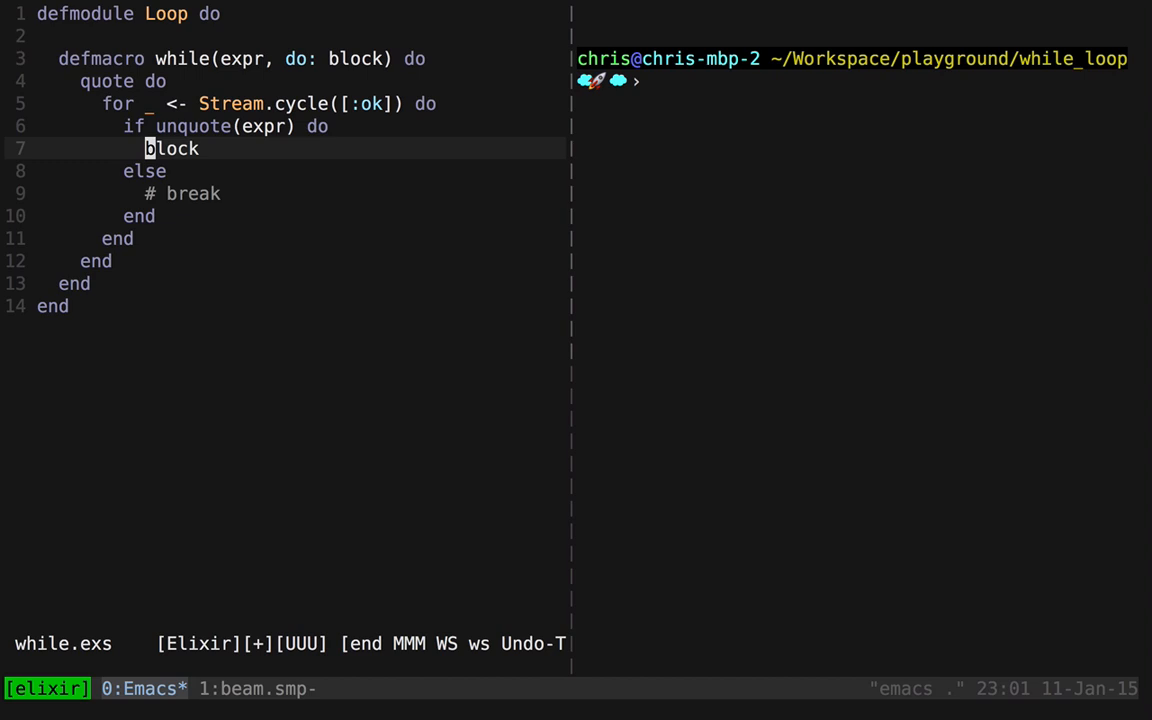
text(unquote()
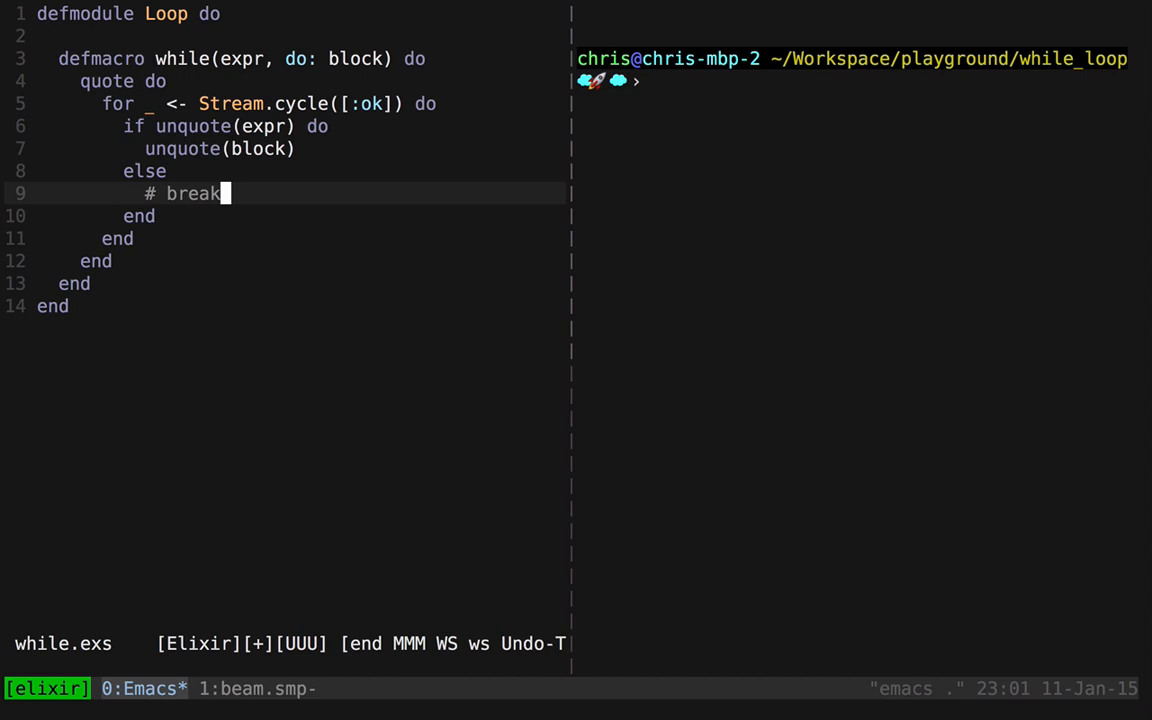
key(i)
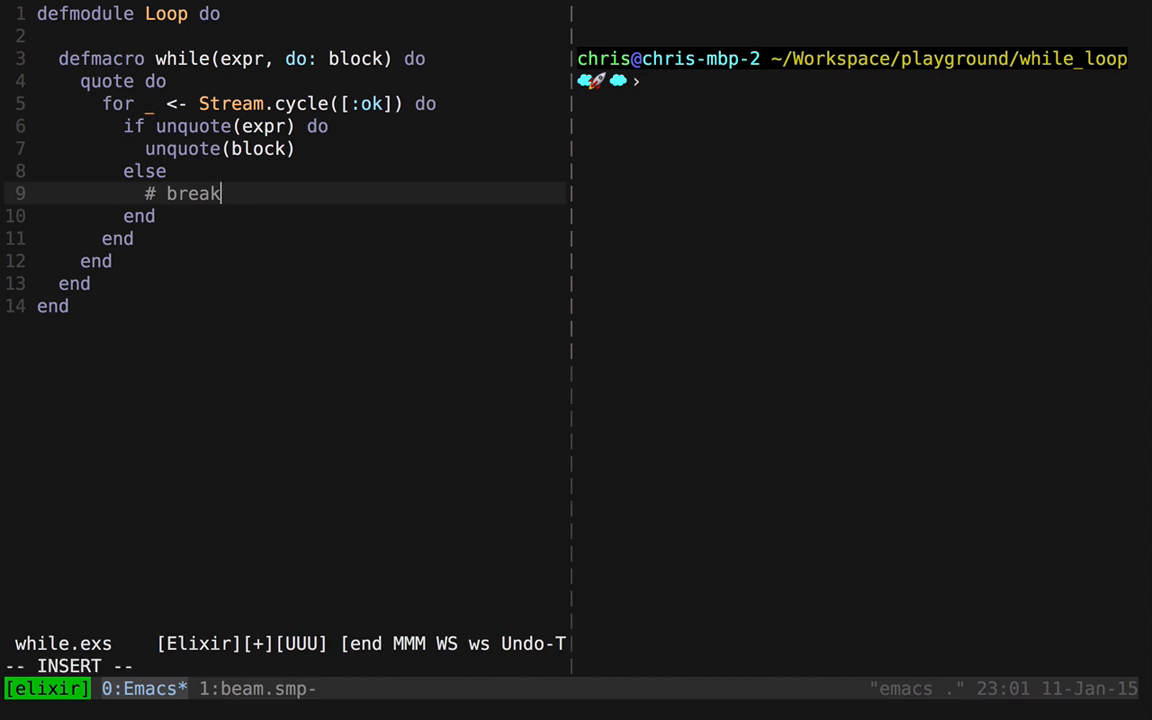
key(BackSpace)
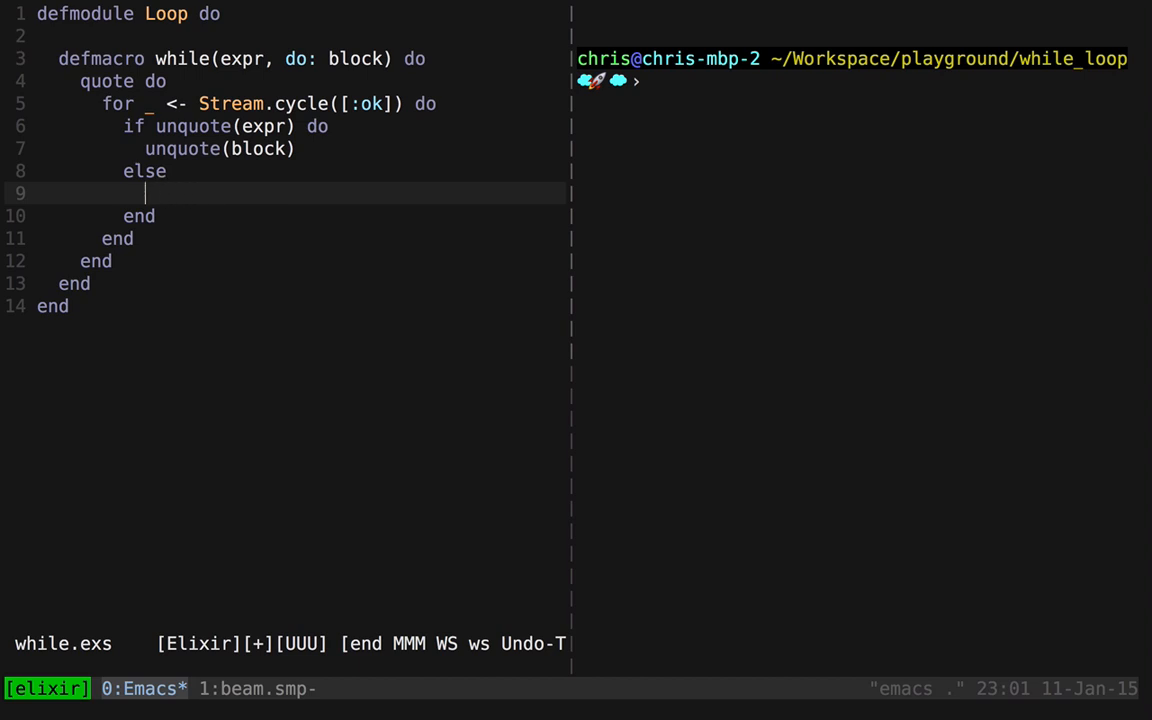
- Wrap the for loop in try with catch :break -> :ok
text(try do)
text(c)
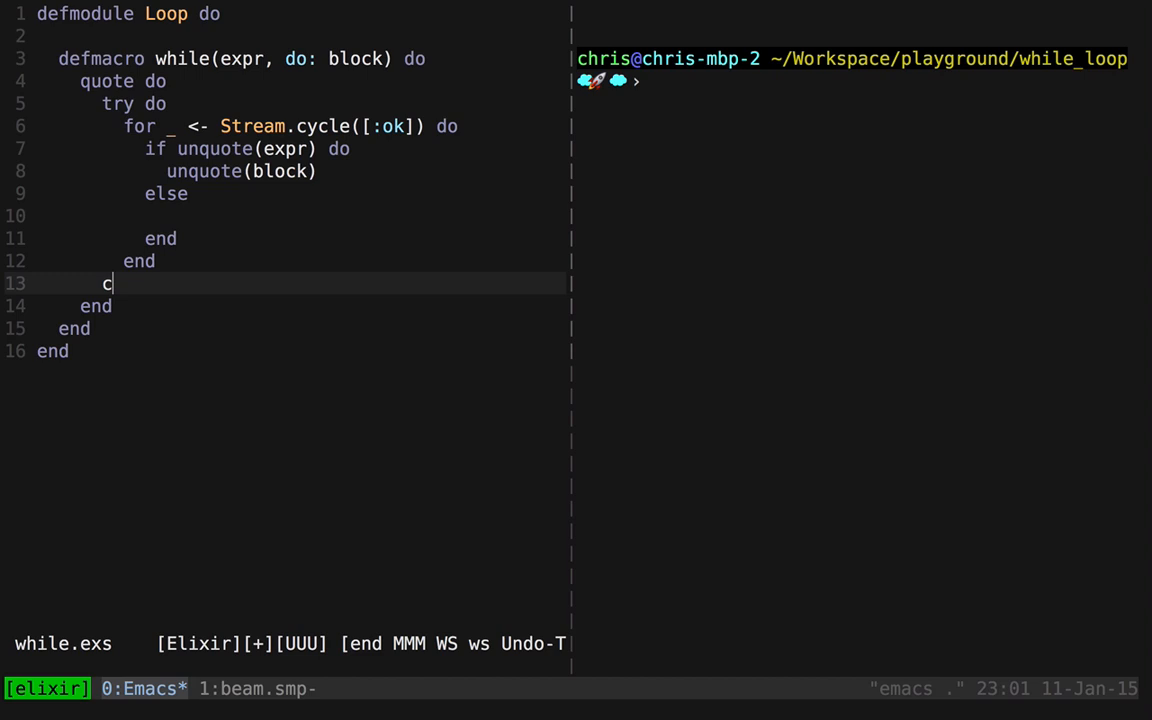
text(atch)
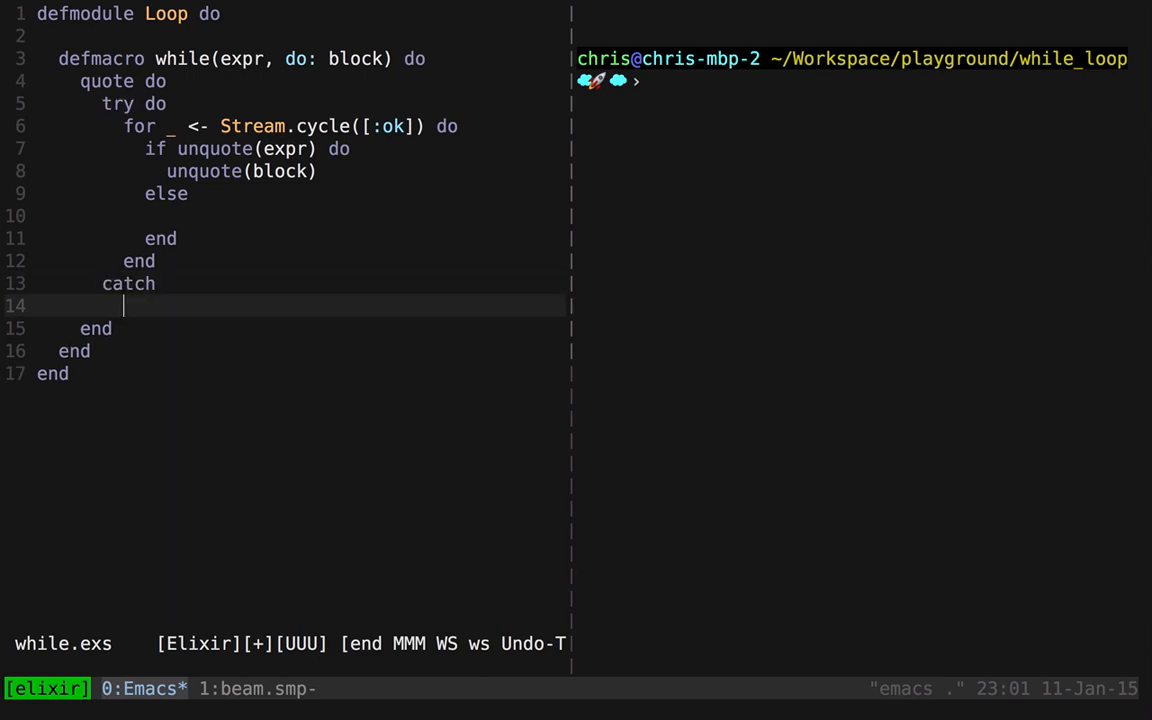
text(:break)
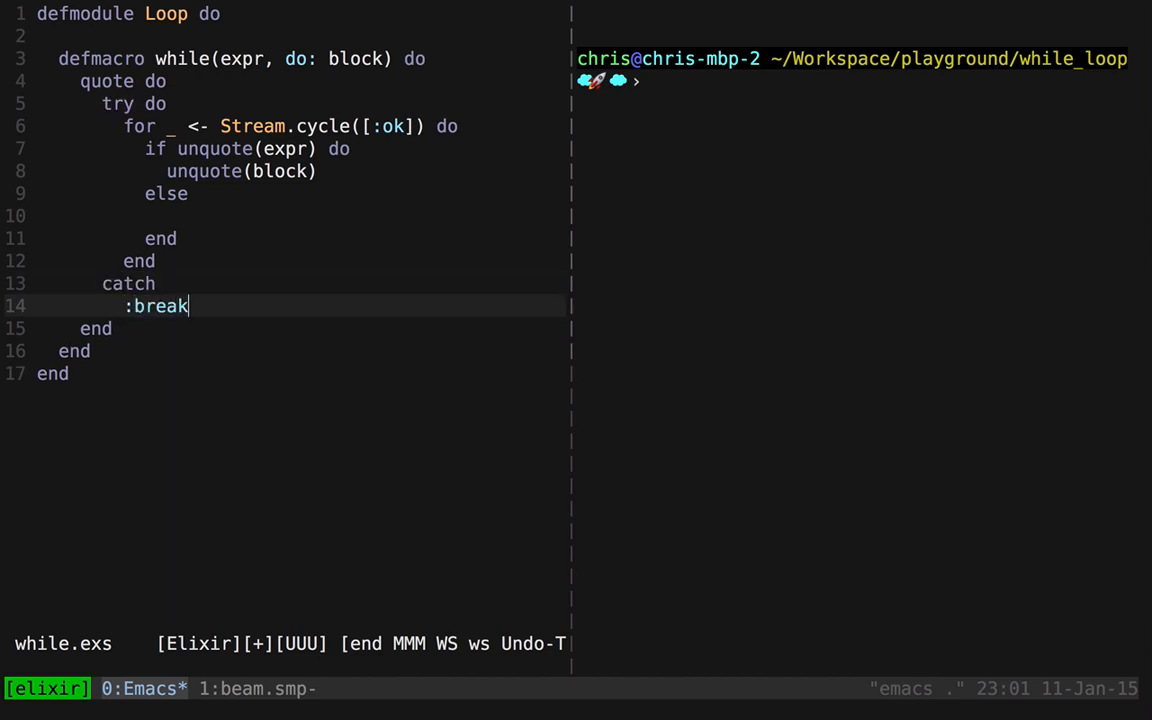
text(-> :ok)
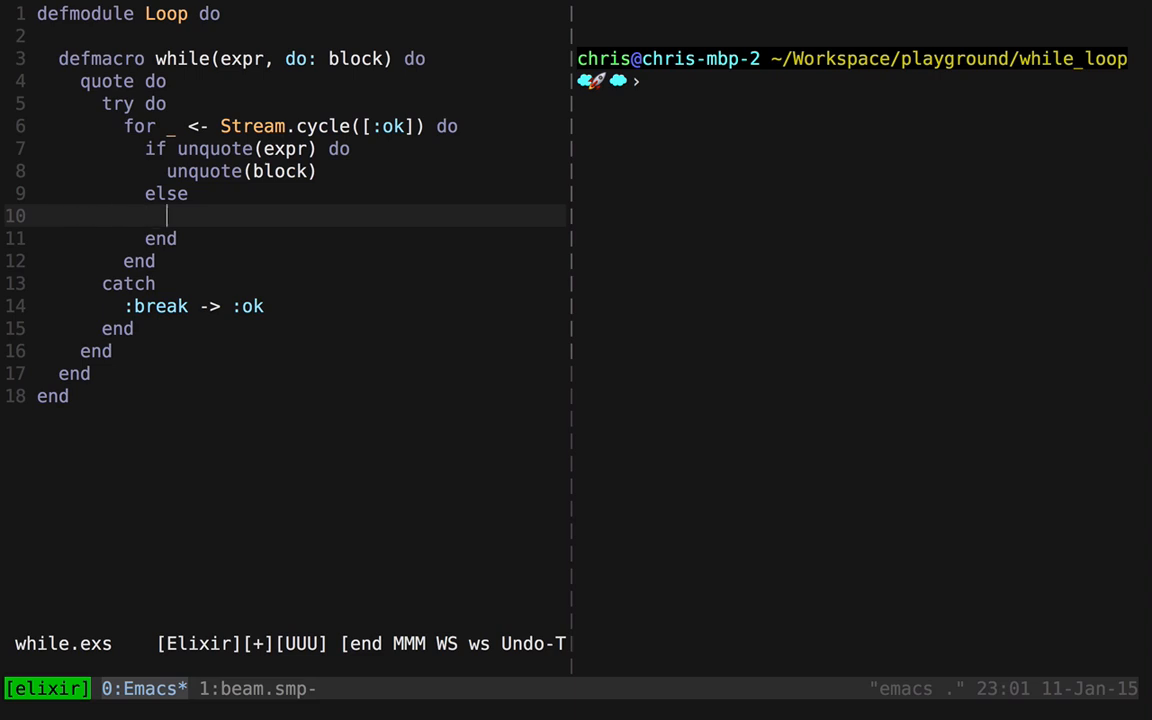
- Call Loop.break in the else branch and define def break, do: throw(:break)
text(Loop)
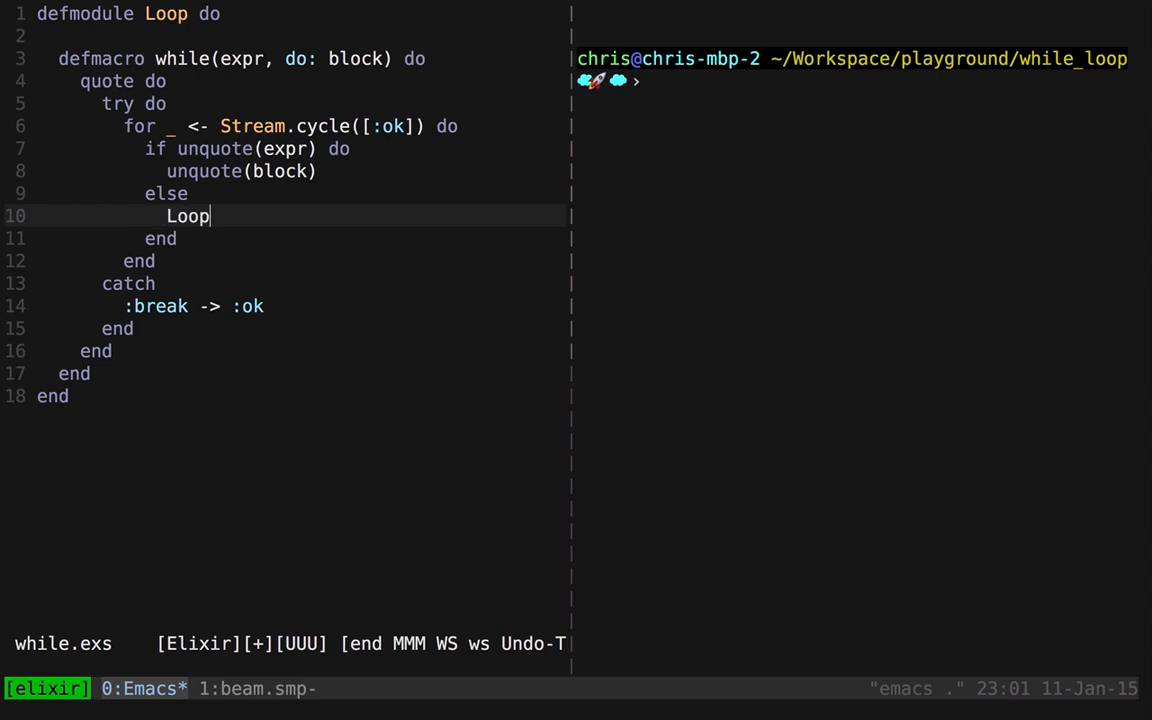
text(.break)
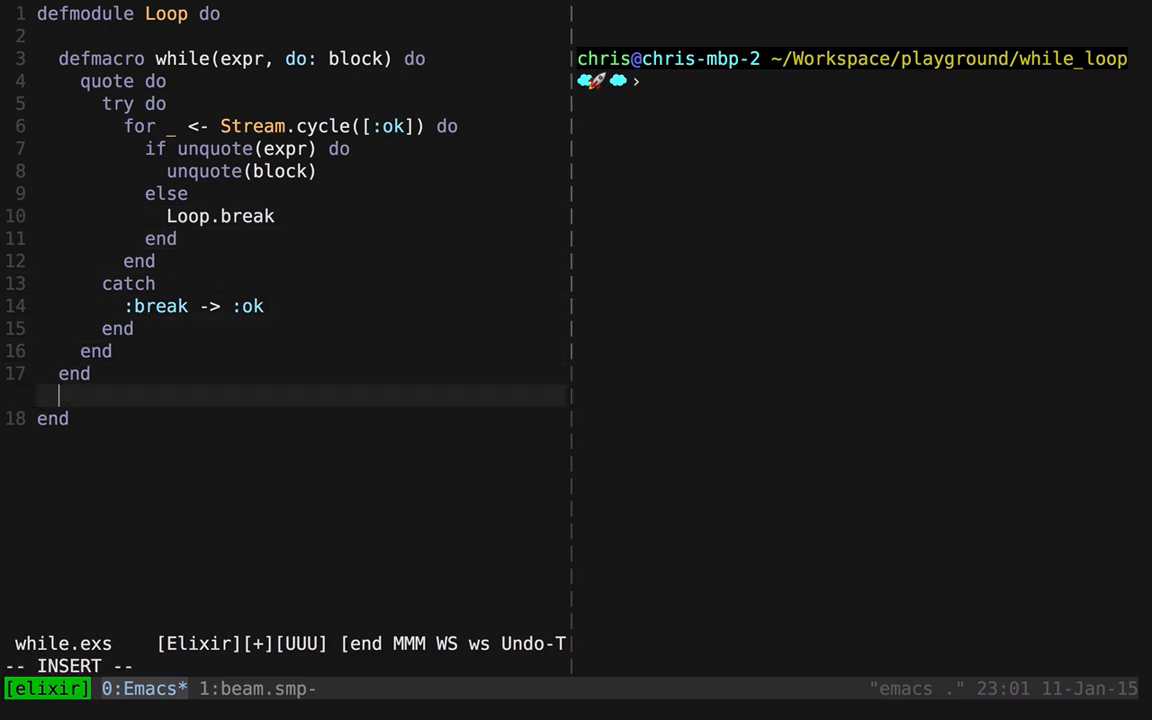
text(def break, do)
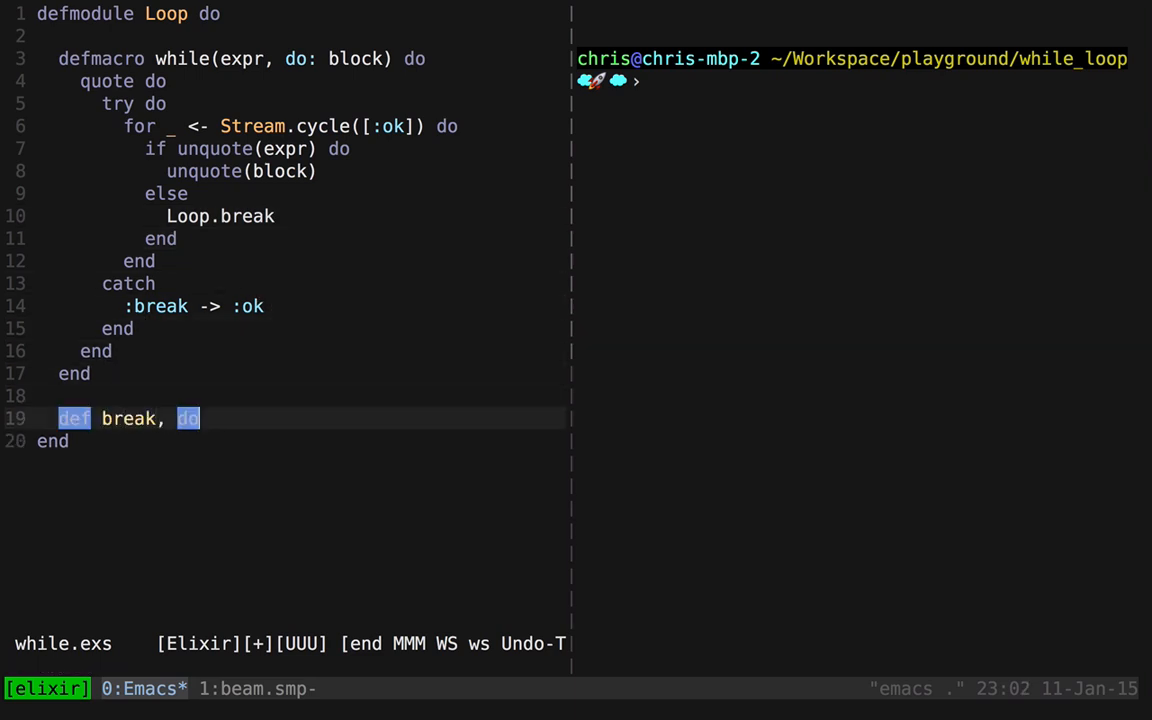
text(: throw(:break))
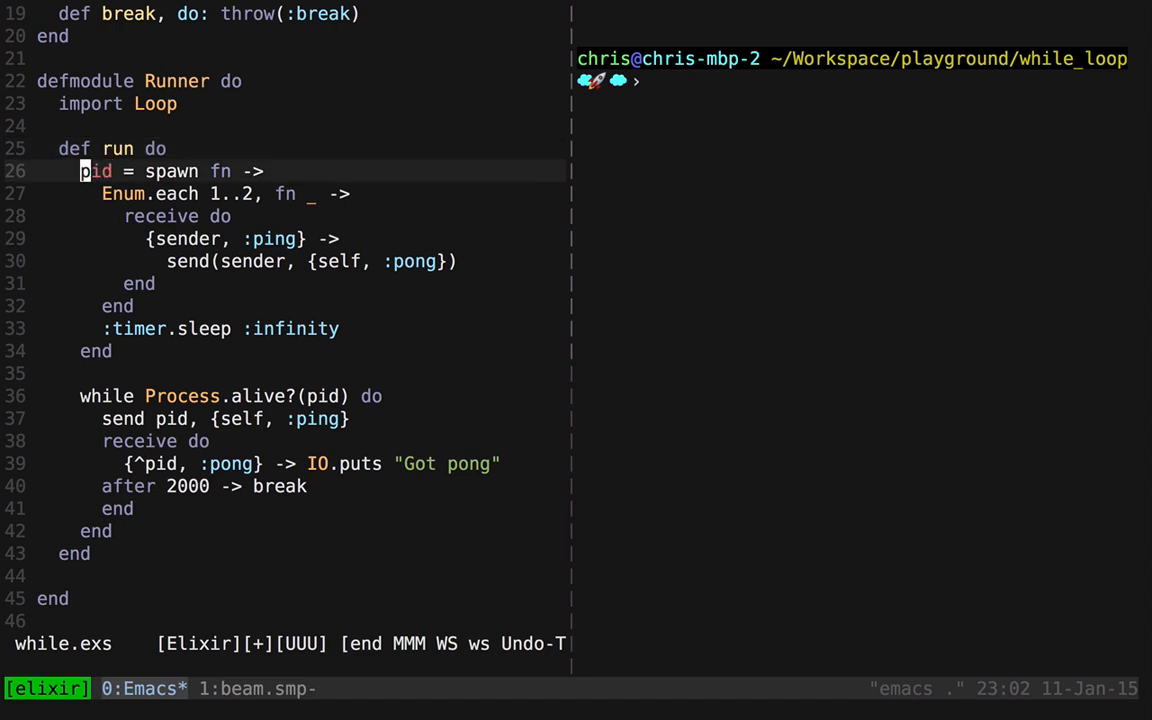
- Write the Runner module whose run pings a process in while with after 2000 -> break, and save while.exs
key(down)
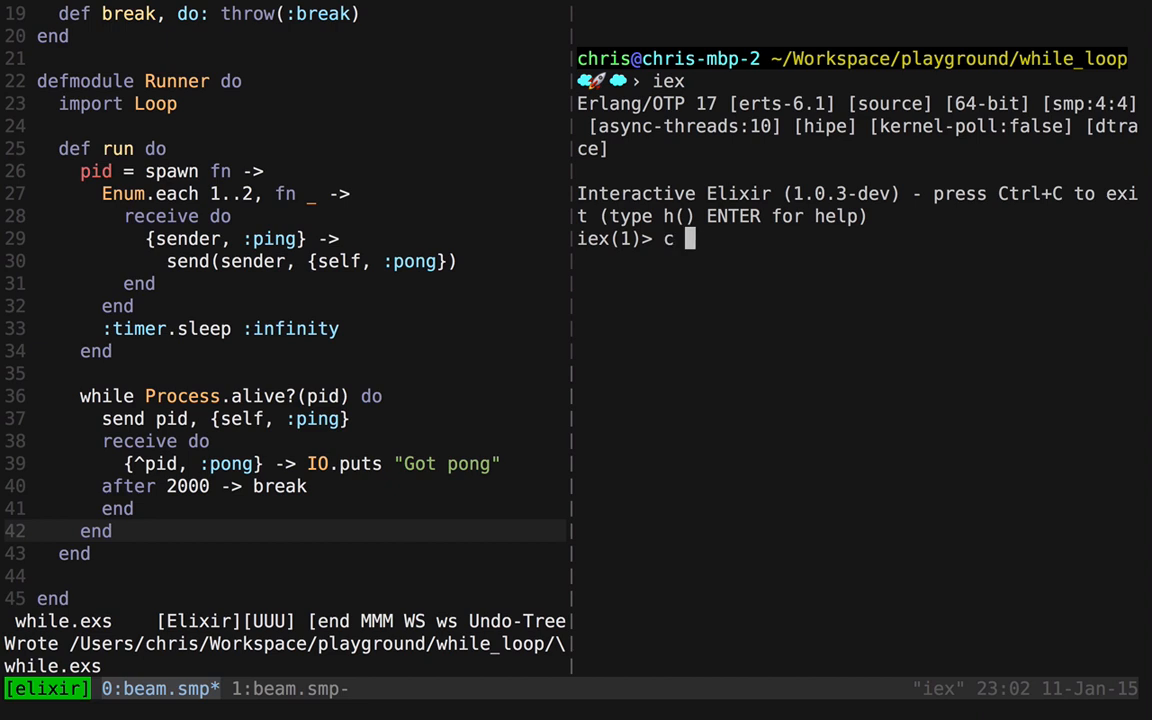
- In iex, compile with c "while.exs" and enter Runner.run at the prompt
text("while.exs")
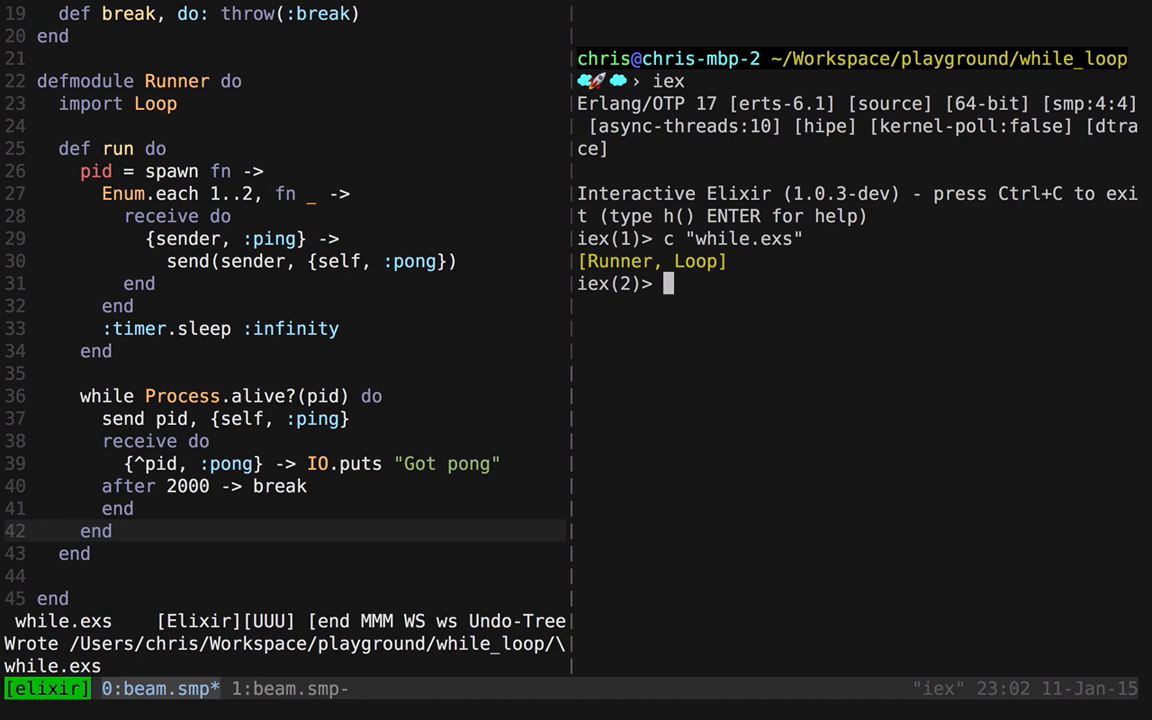
text(Runner.run)
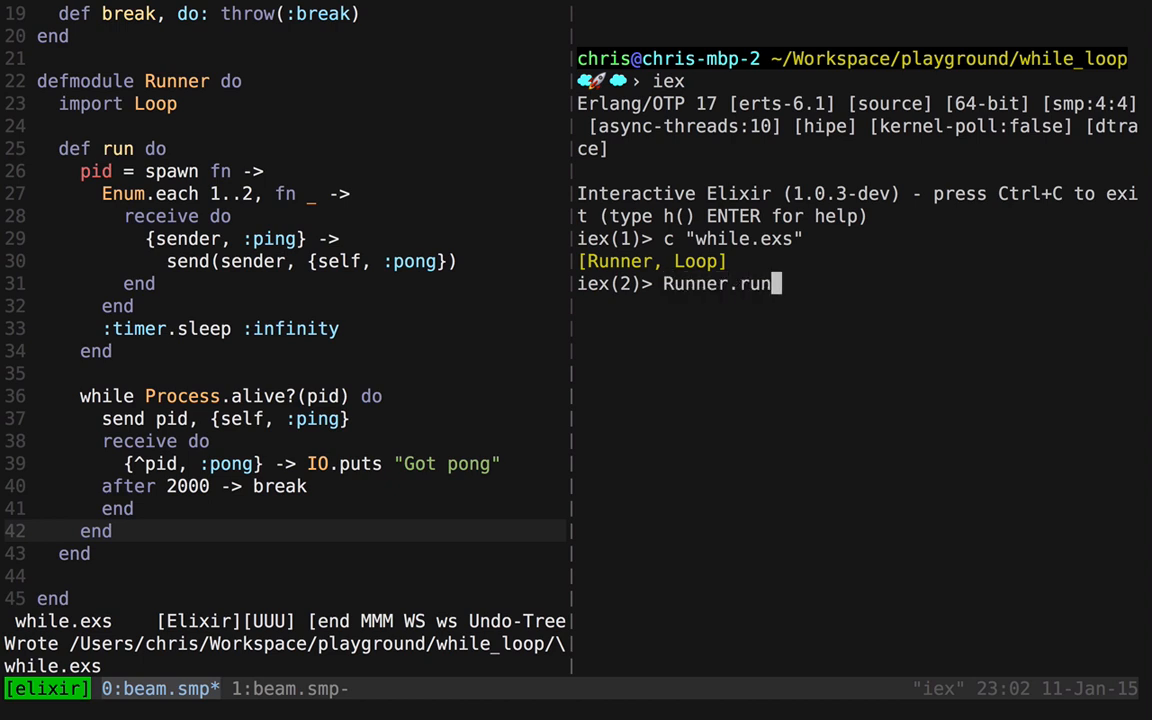